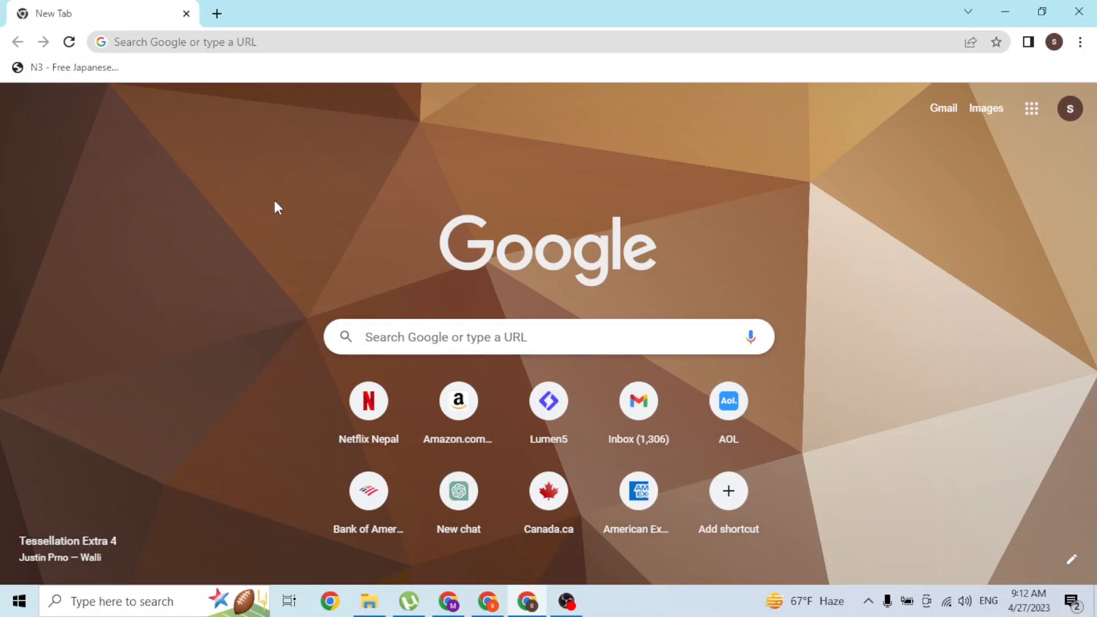
# Step: Go to clipchamp.com from the address bar suggestions for 'clipc'
pyautogui.click(280, 42)
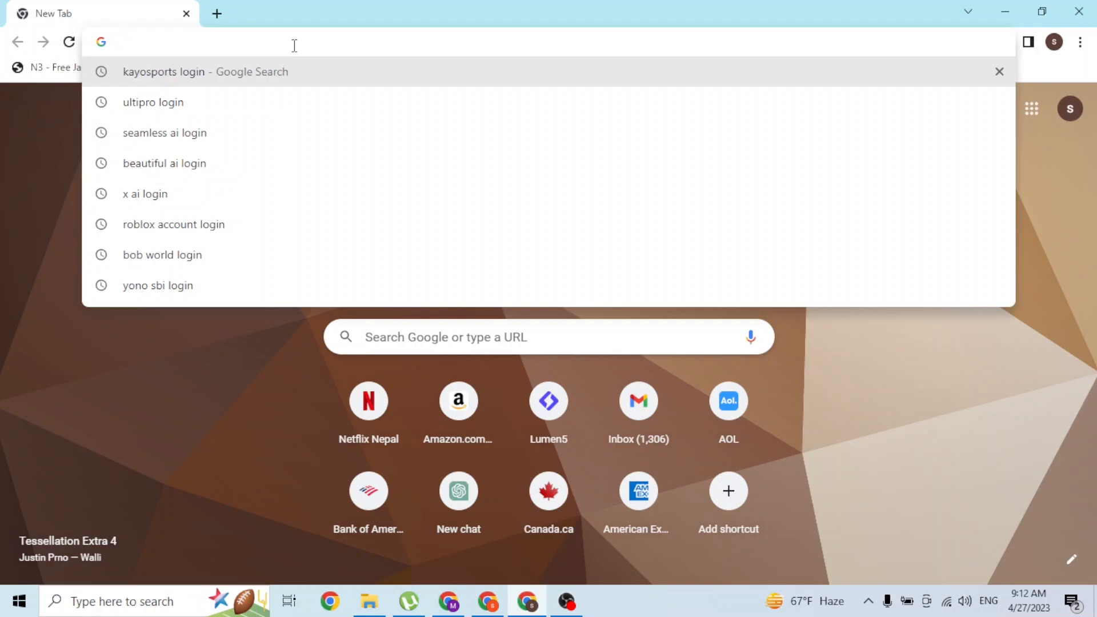
pyautogui.write('clipchamp.com/en/')
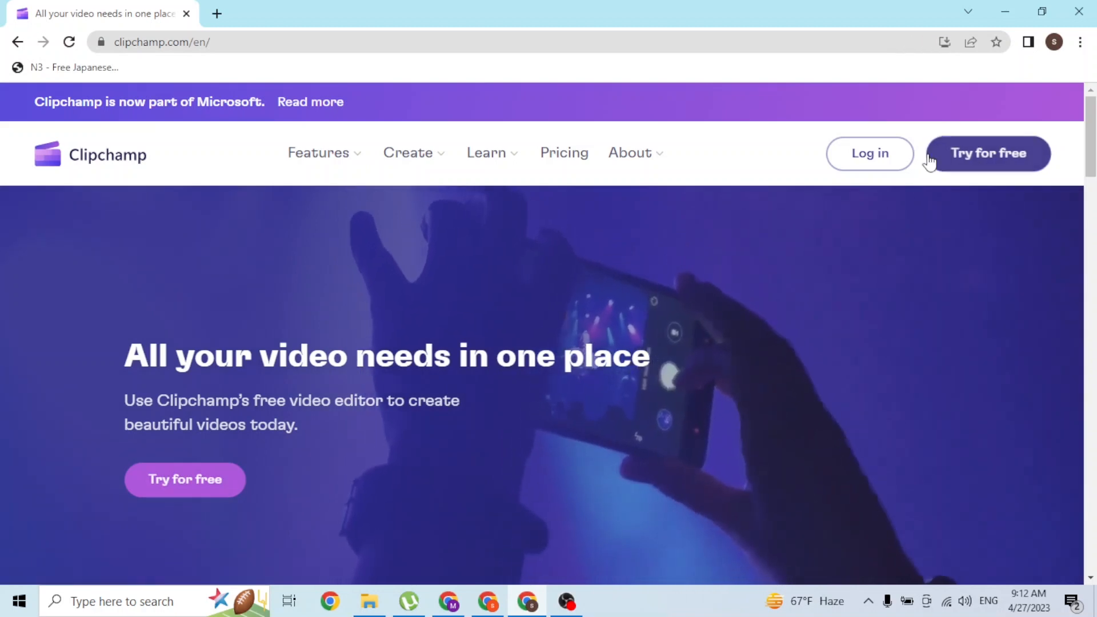
pyautogui.moveTo(869, 153)
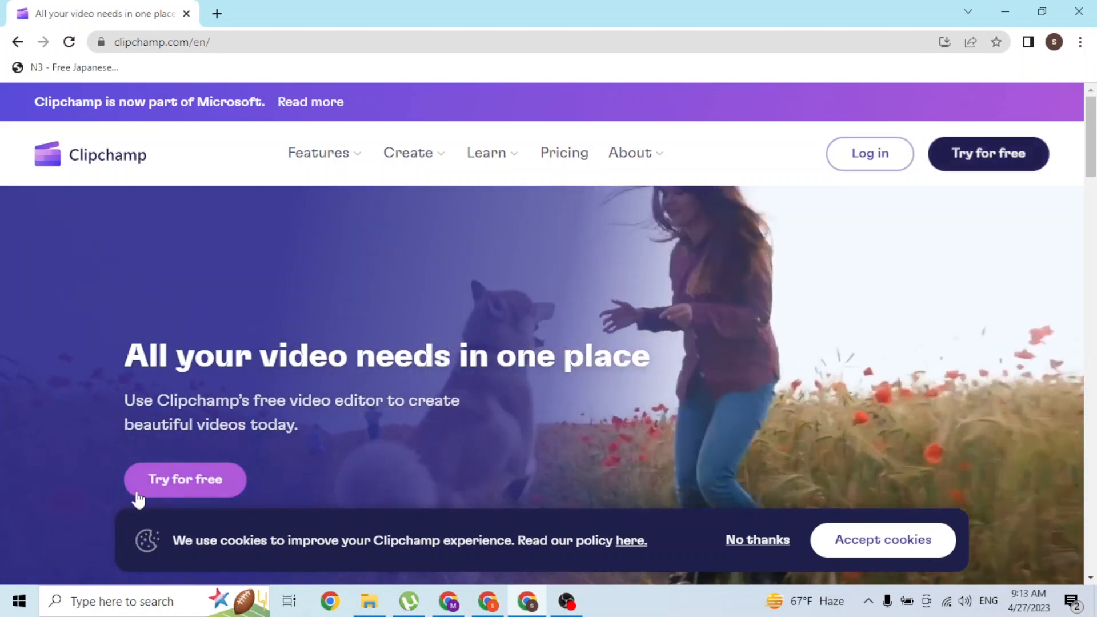
# Step: Start a free sign-up and choose the 'Use your email' option
pyautogui.click(185, 479)
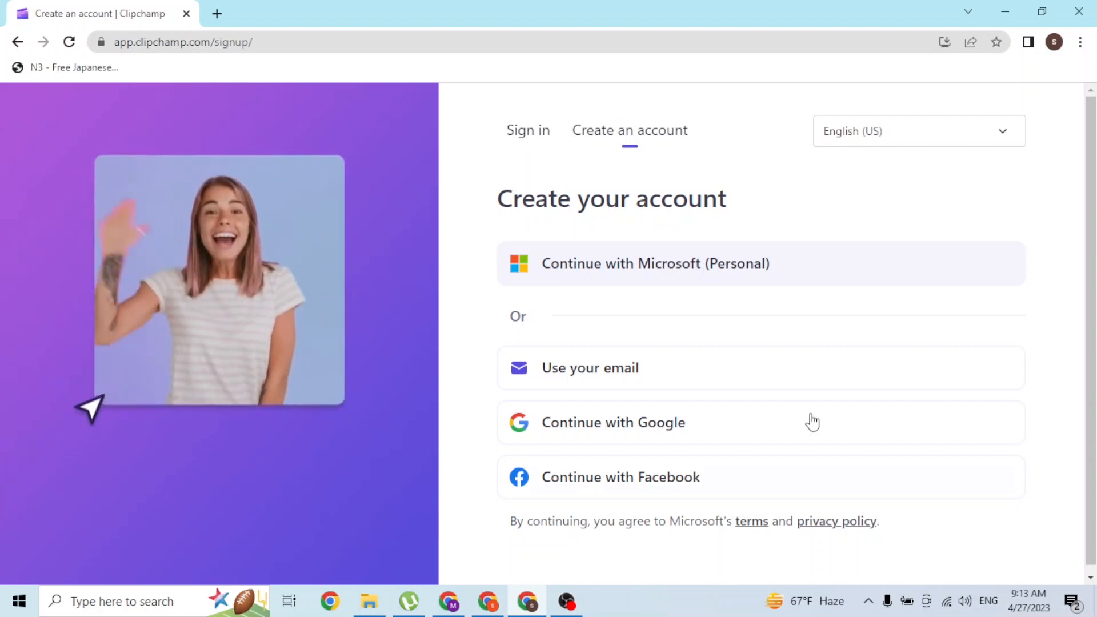
pyautogui.click(589, 367)
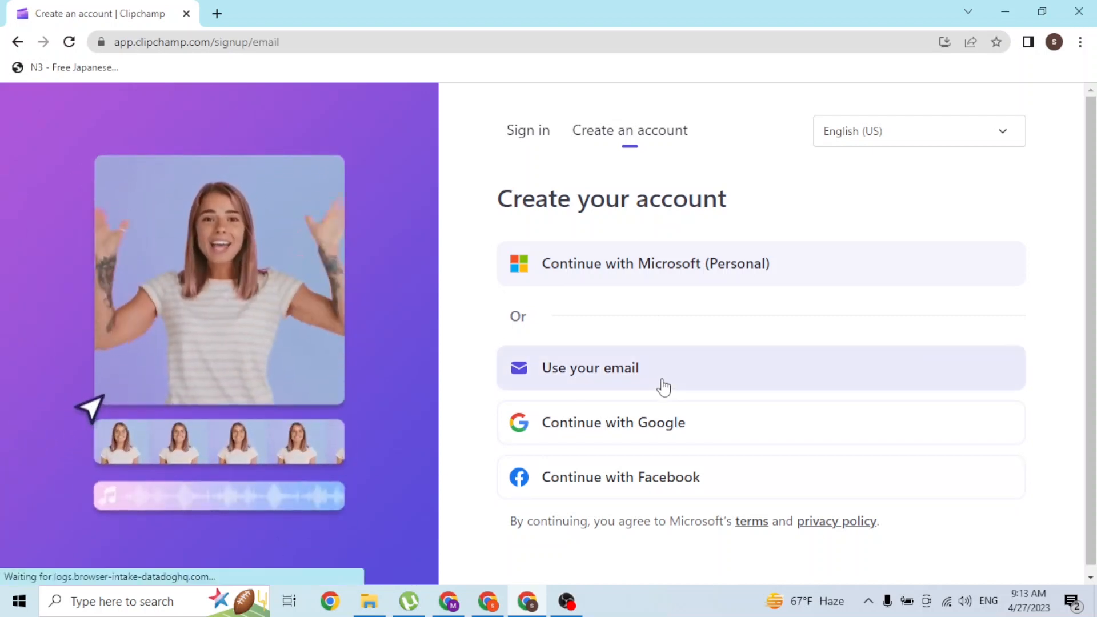
pyautogui.click(590, 367)
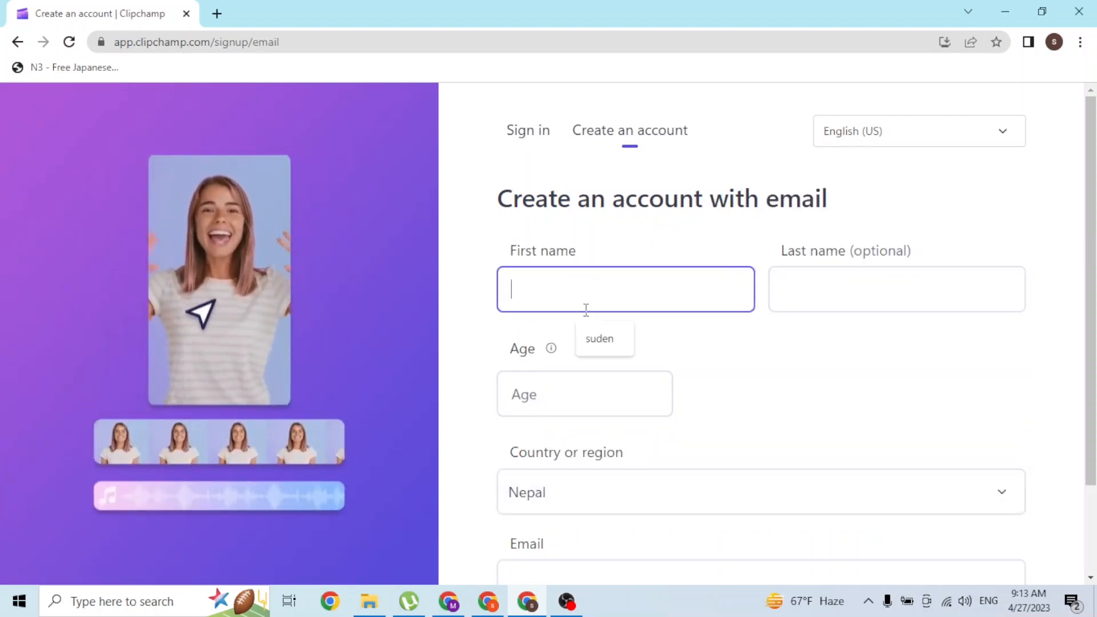
pyautogui.write('Suden')
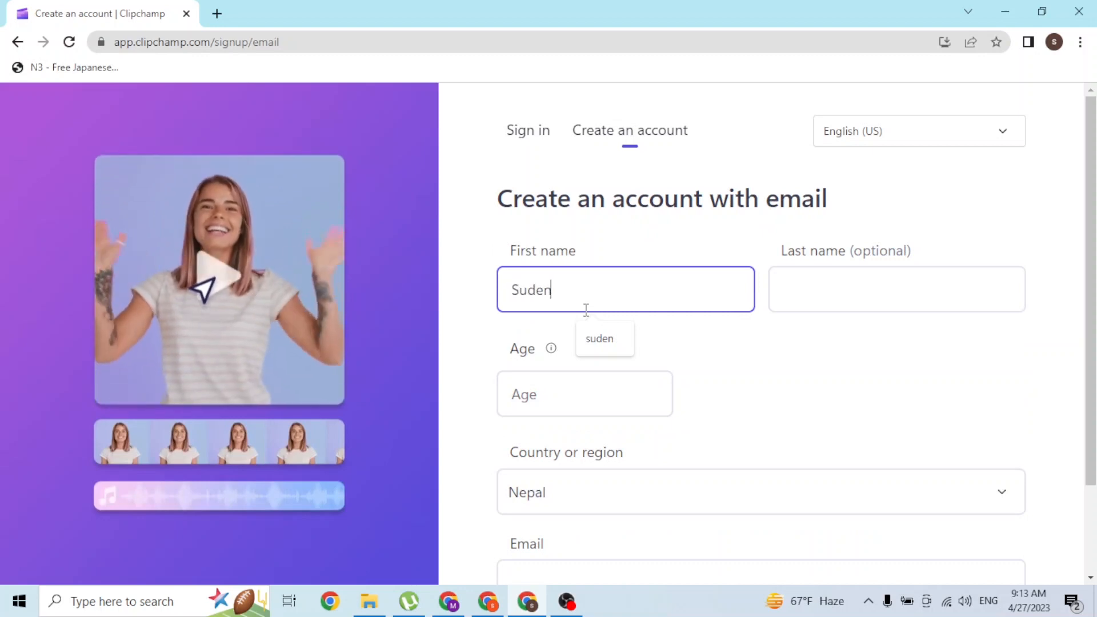
pyautogui.write('Shrestha')
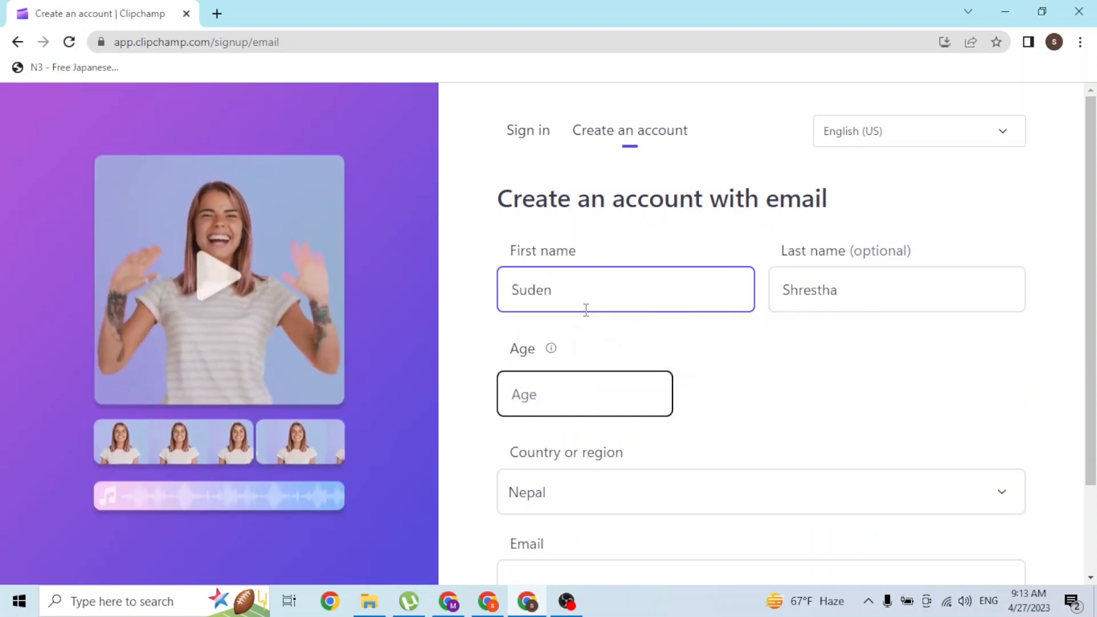
pyautogui.click(758, 491)
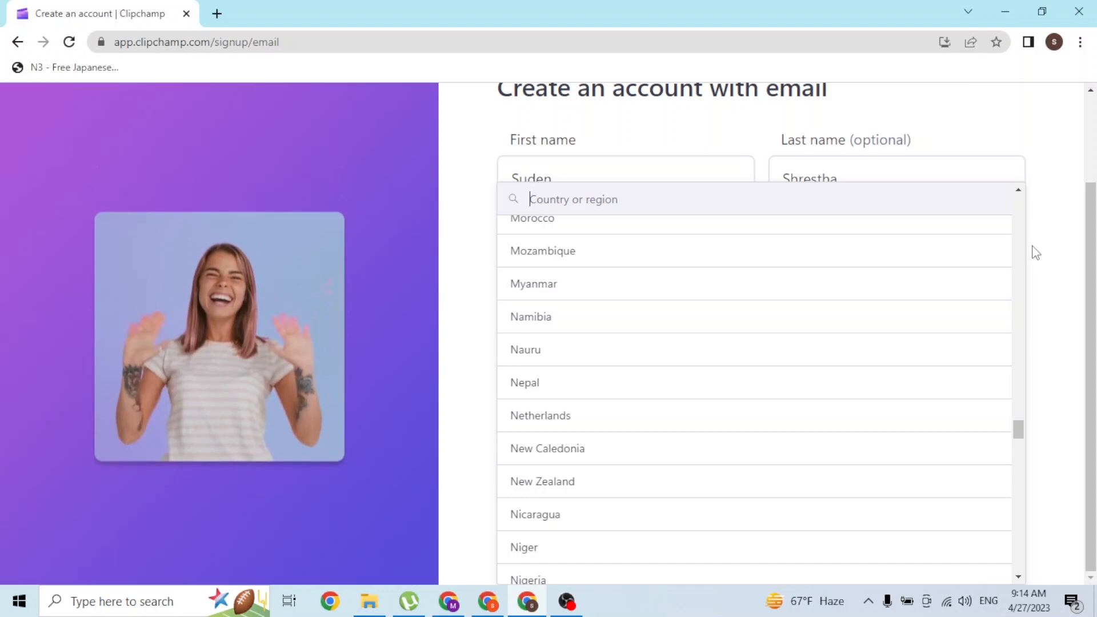
pyautogui.click(524, 381)
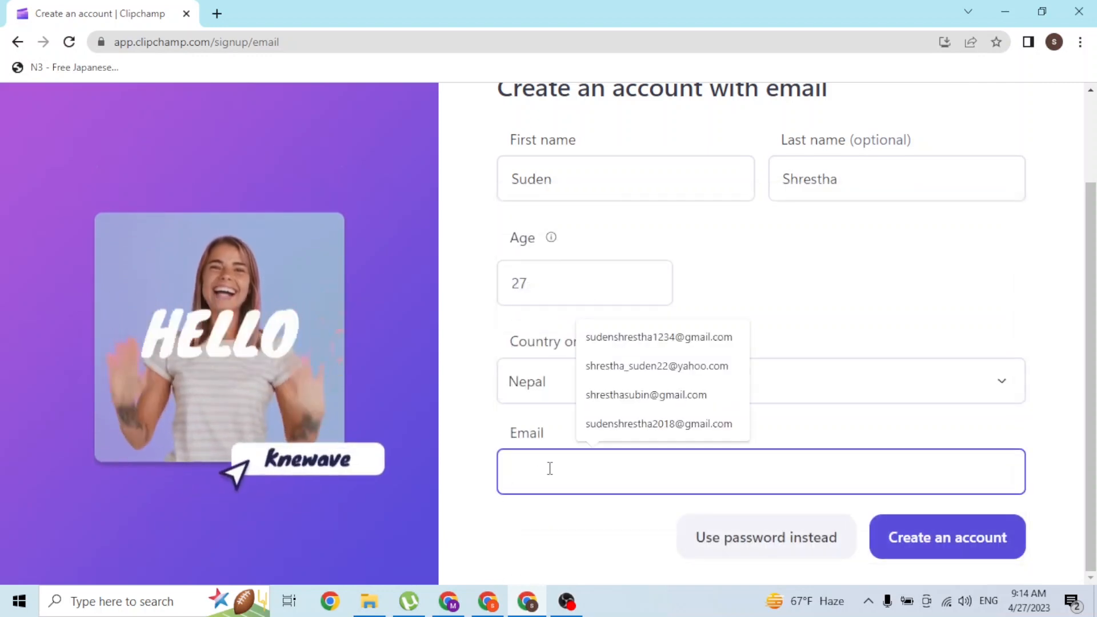
pyautogui.write('sudenshrestha12')
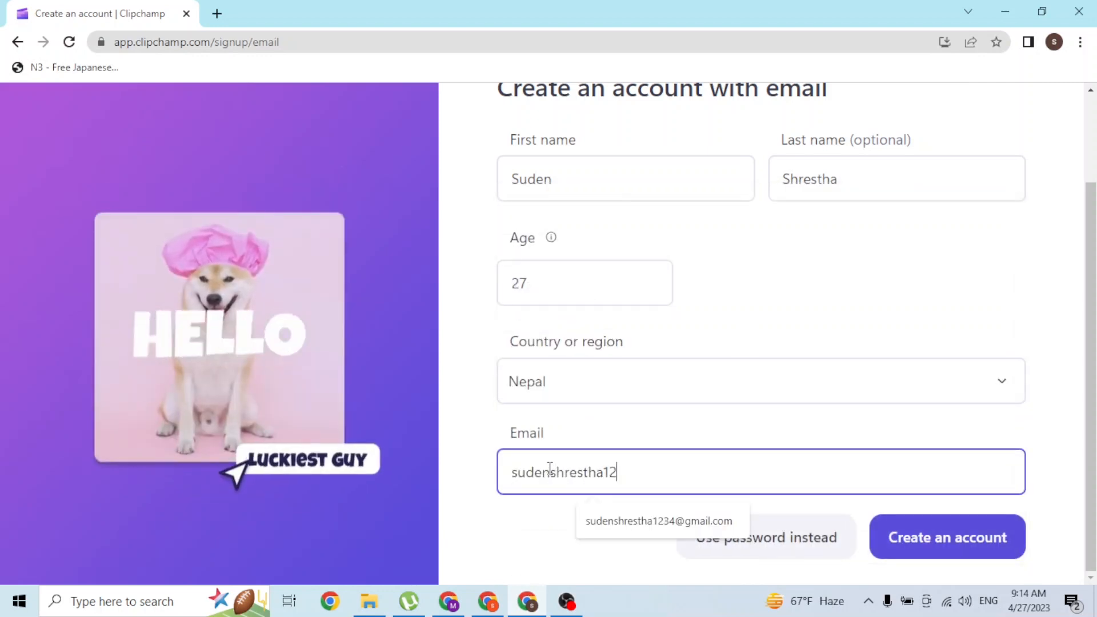
pyautogui.click(656, 520)
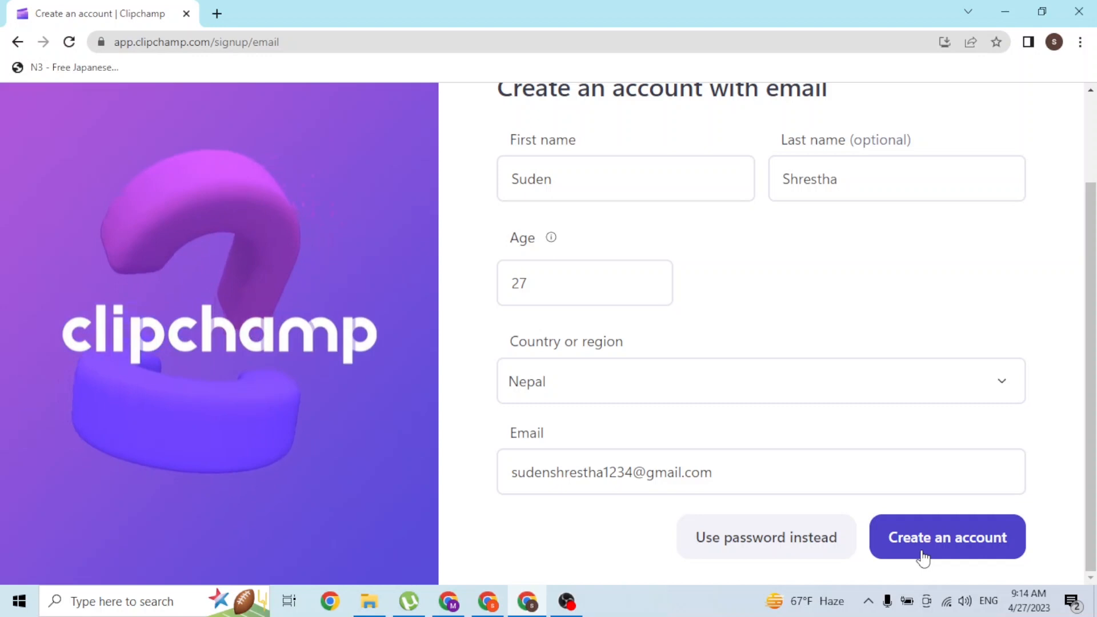
# Step: Submit 'Create an account' and switch to 'Use password instead'
pyautogui.click(761, 472)
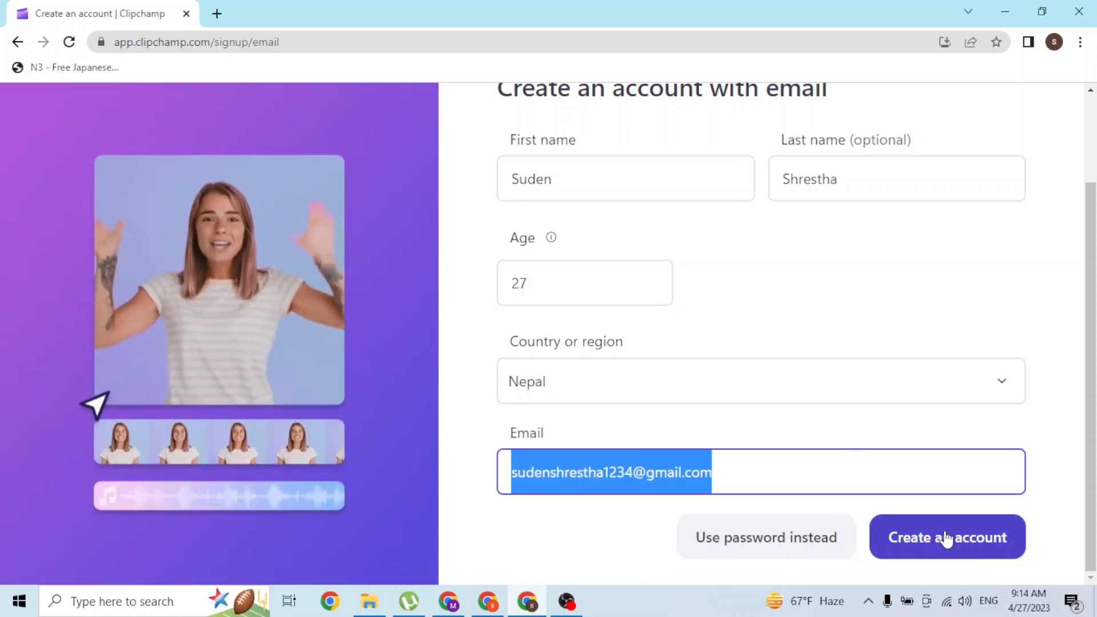
pyautogui.moveTo(1041, 461)
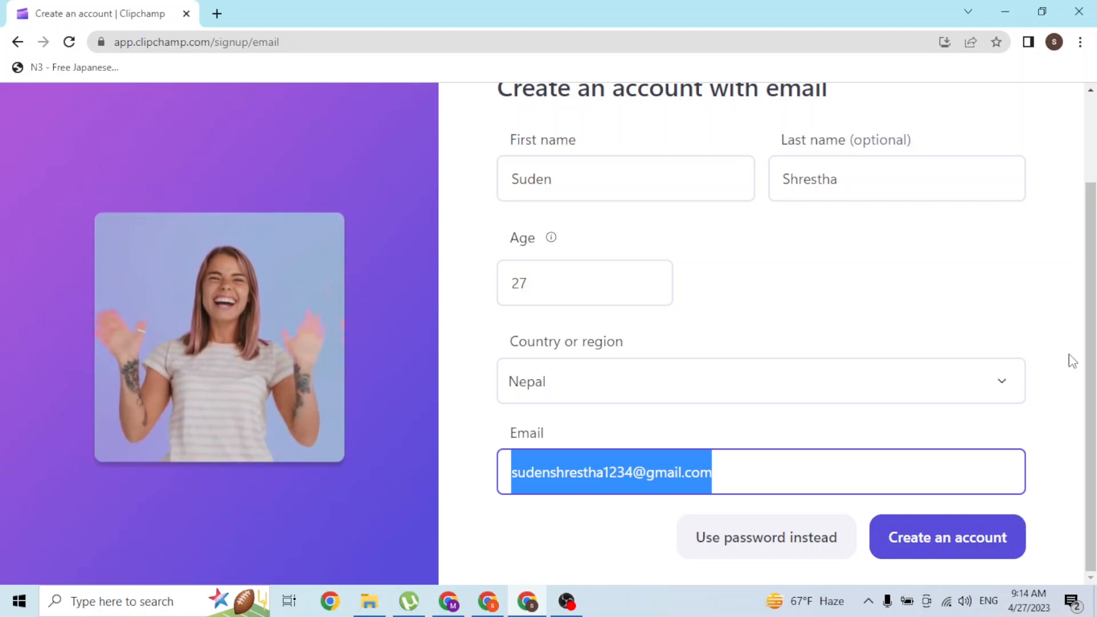
pyautogui.click(766, 536)
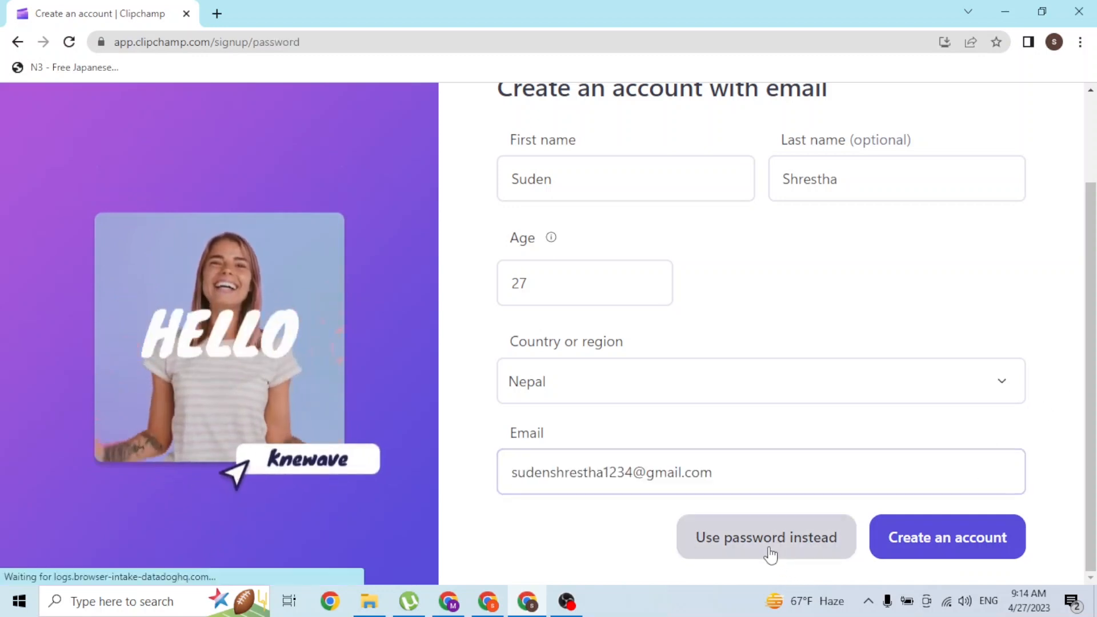
# Step: Enter matching Password and Confirm Password, then create the account so a login link is emailed
pyautogui.click(765, 537)
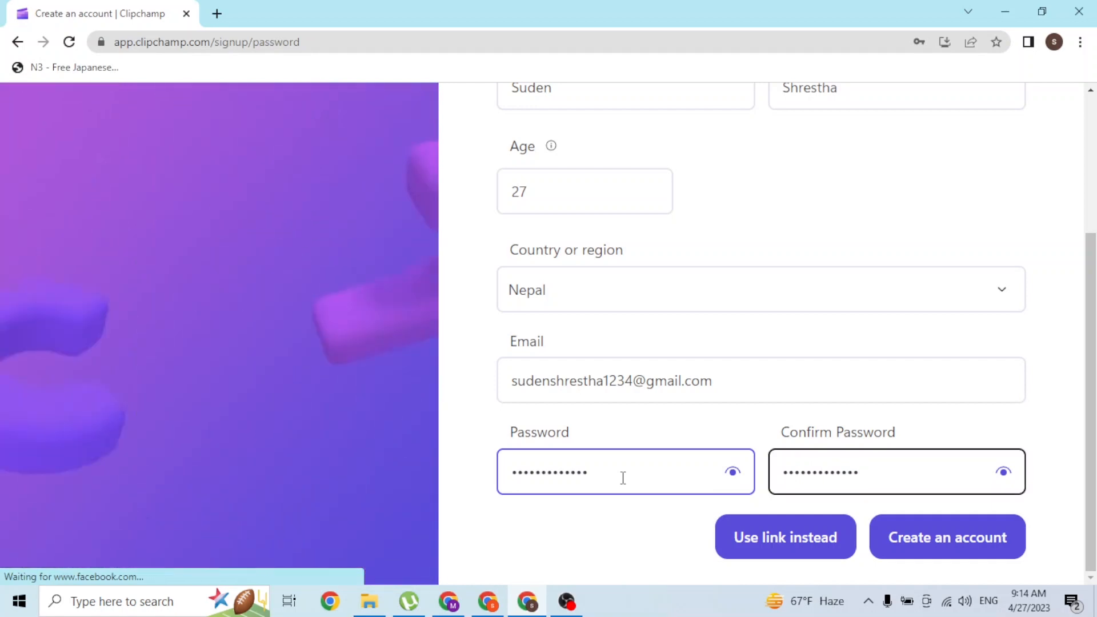
pyautogui.click(896, 471)
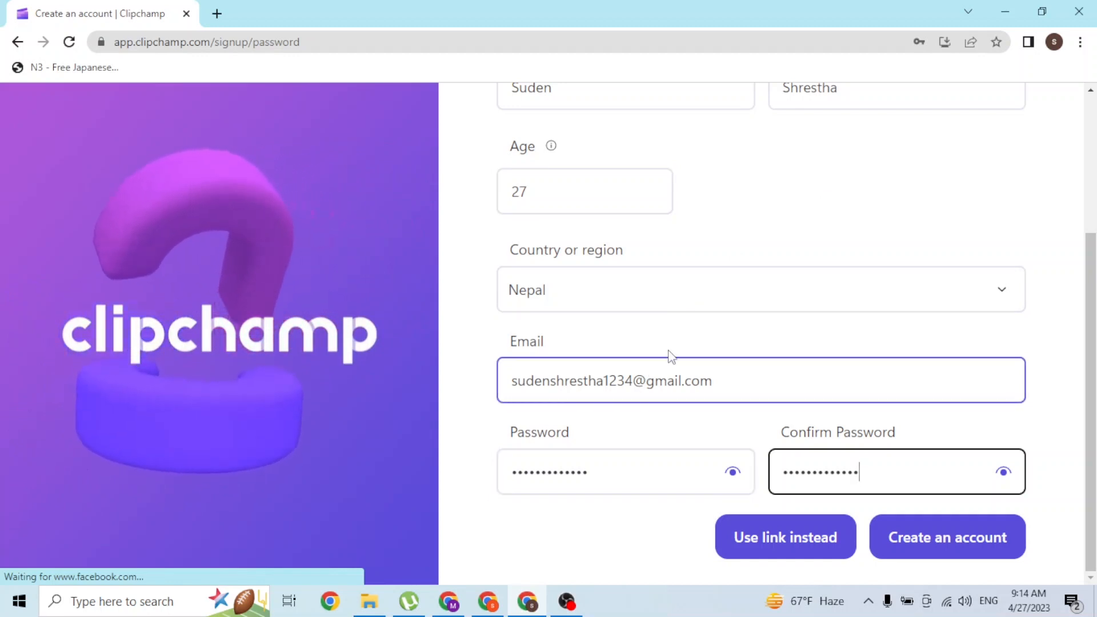
pyautogui.click(623, 472)
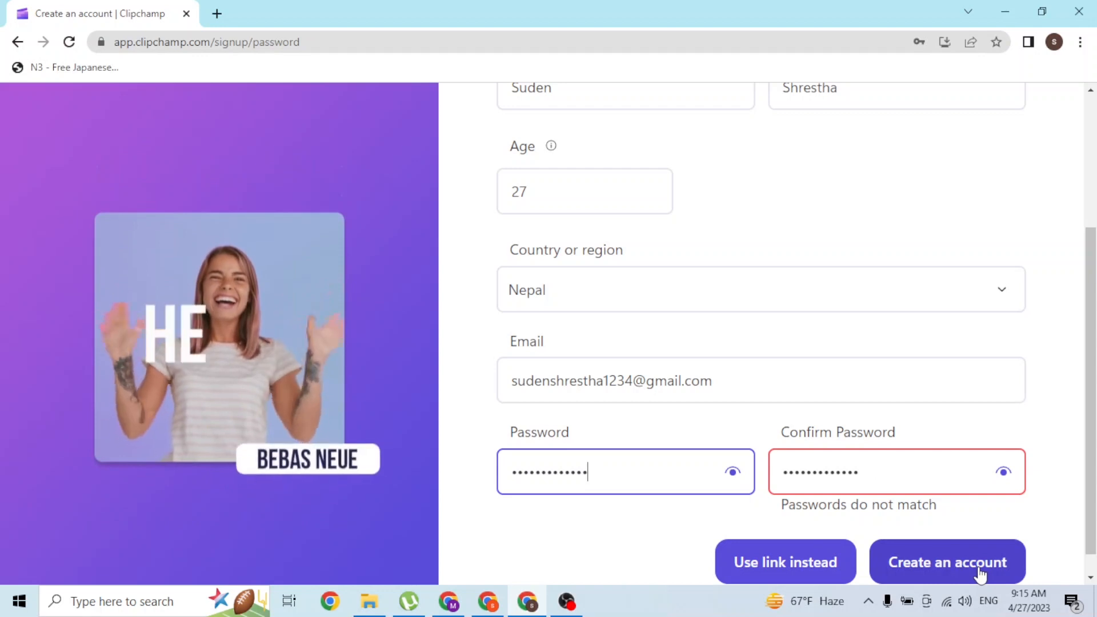
pyautogui.click(946, 563)
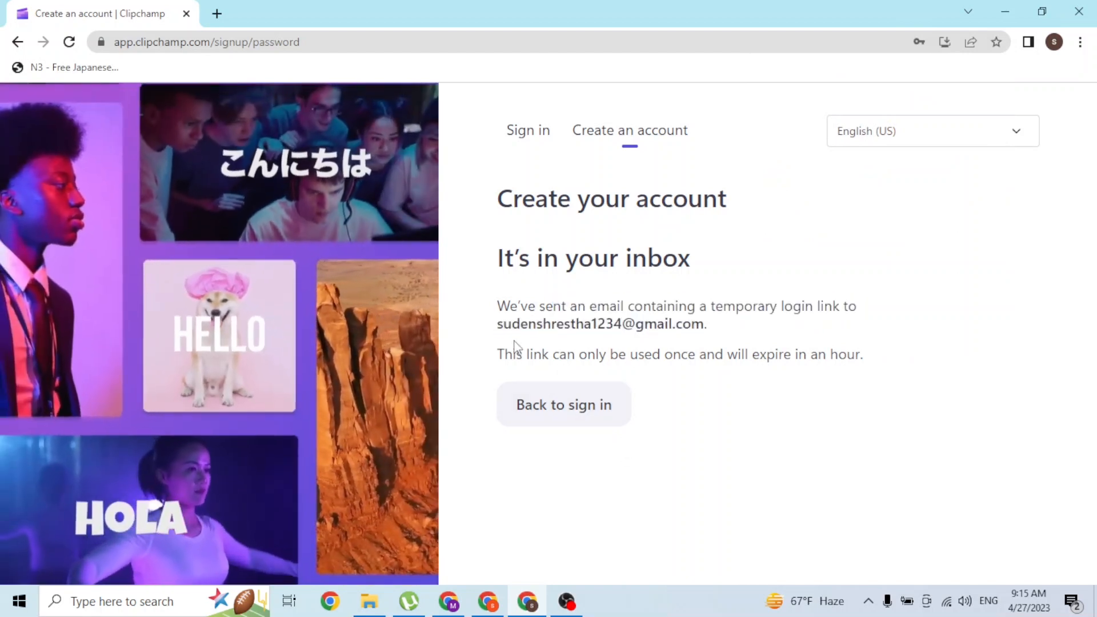
# Step: Highlight the link-expiry note and open gmail.com in a new tab
pyautogui.moveTo(511, 354); pyautogui.dragTo(815, 354)
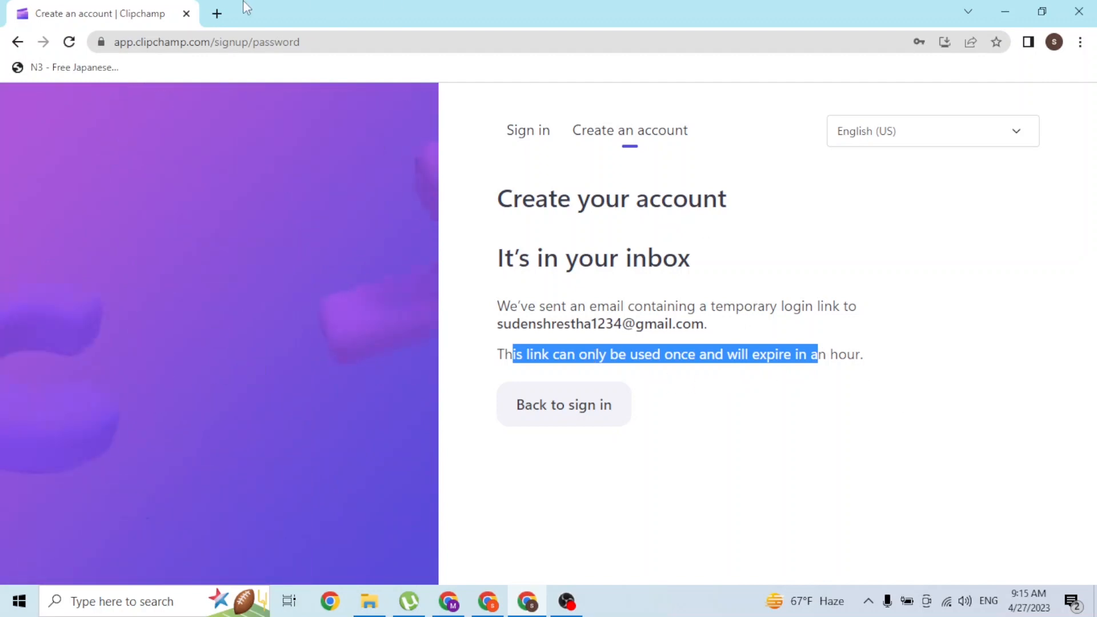
pyautogui.write('gmail.com')
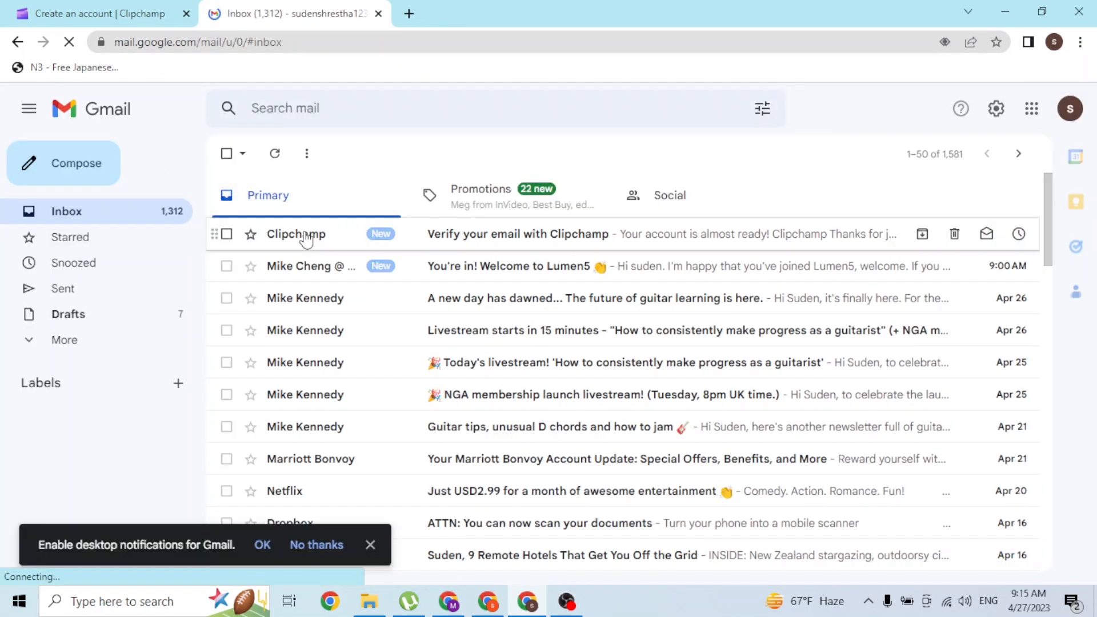
# Step: Open the 'Verify your email with Clipchamp' message and confirm the email address
pyautogui.click(518, 233)
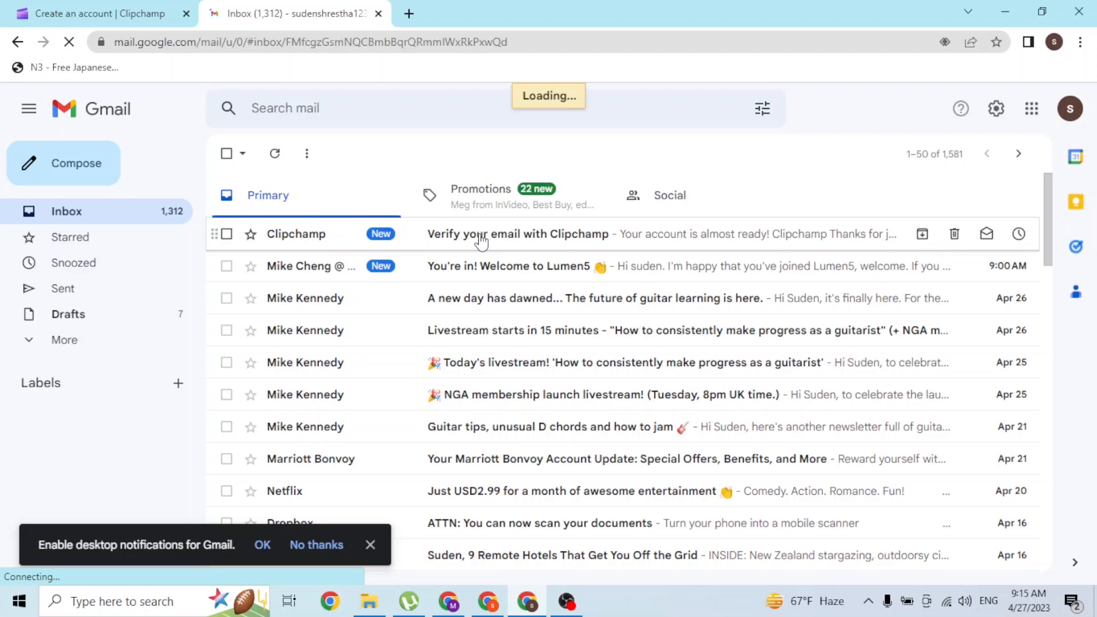
pyautogui.click(518, 233)
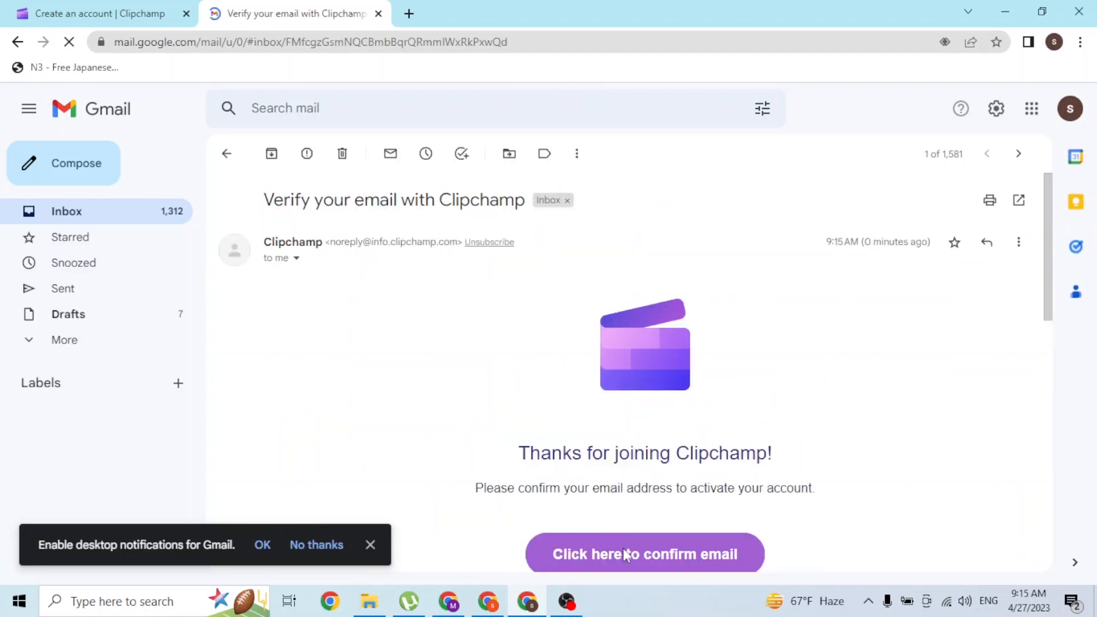
pyautogui.click(643, 553)
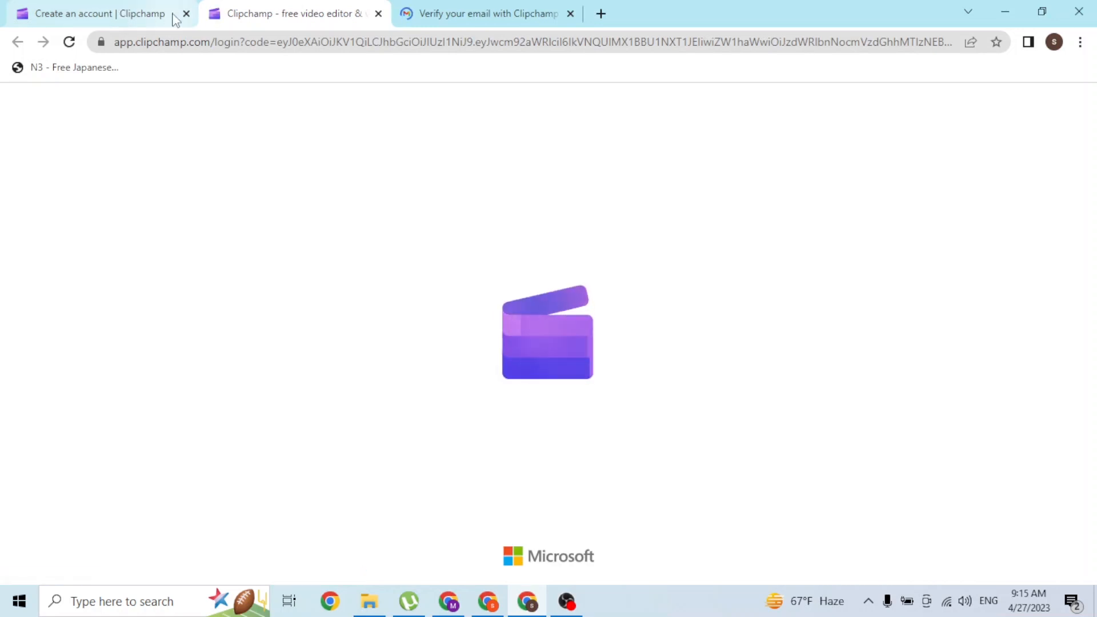
# Step: Close the old 'Create an account' tab and skip the welcome questionnaire to reach the dashboard
pyautogui.click(186, 14)
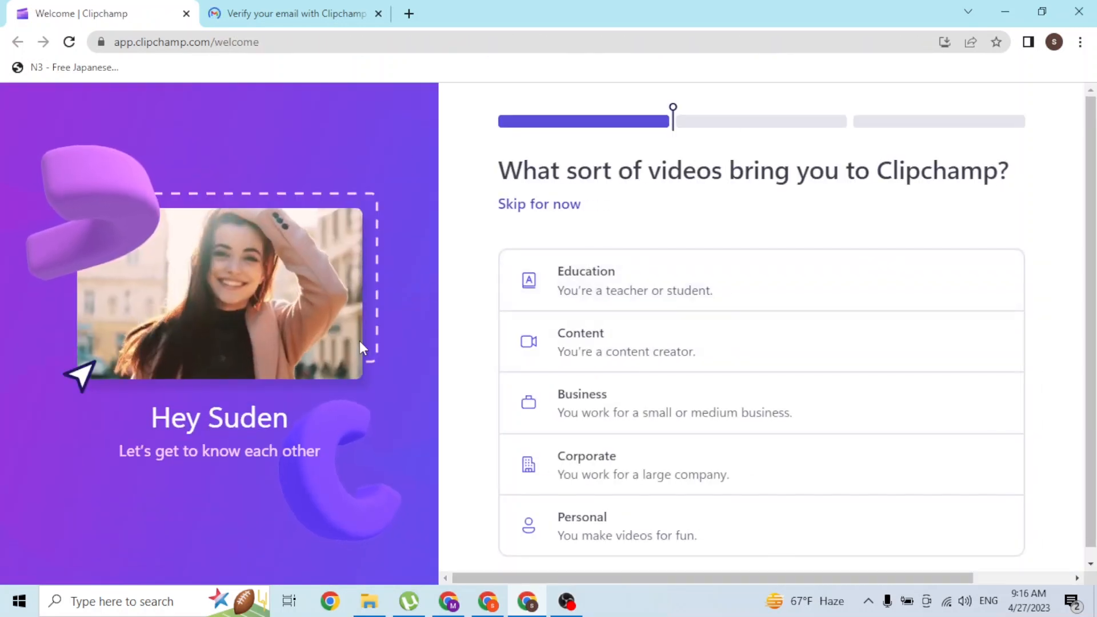
pyautogui.click(538, 204)
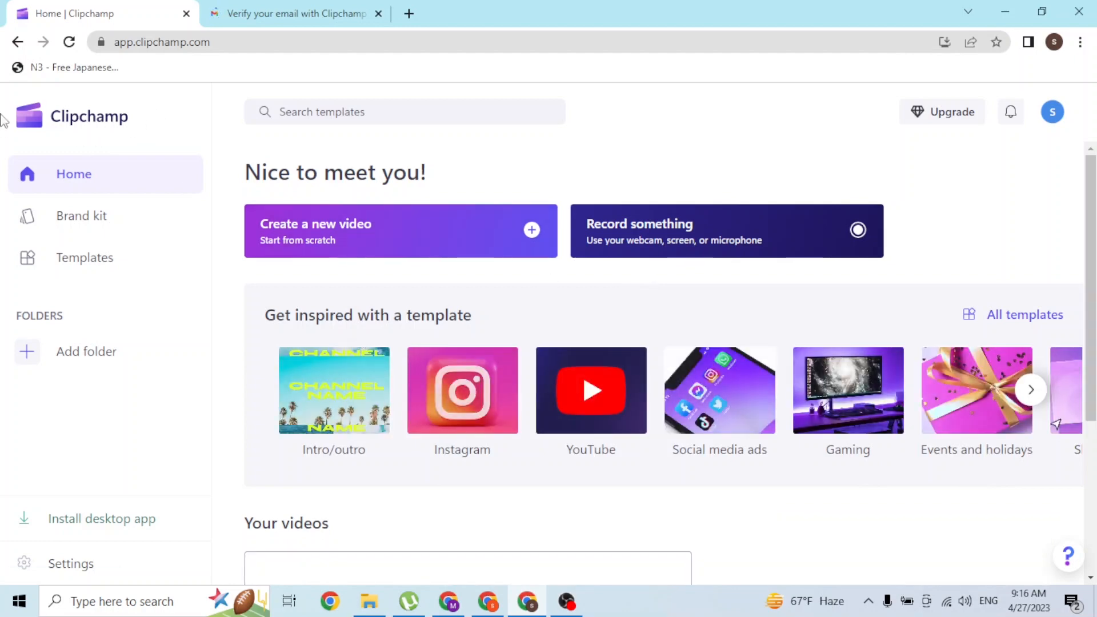
pyautogui.scroll(-3)
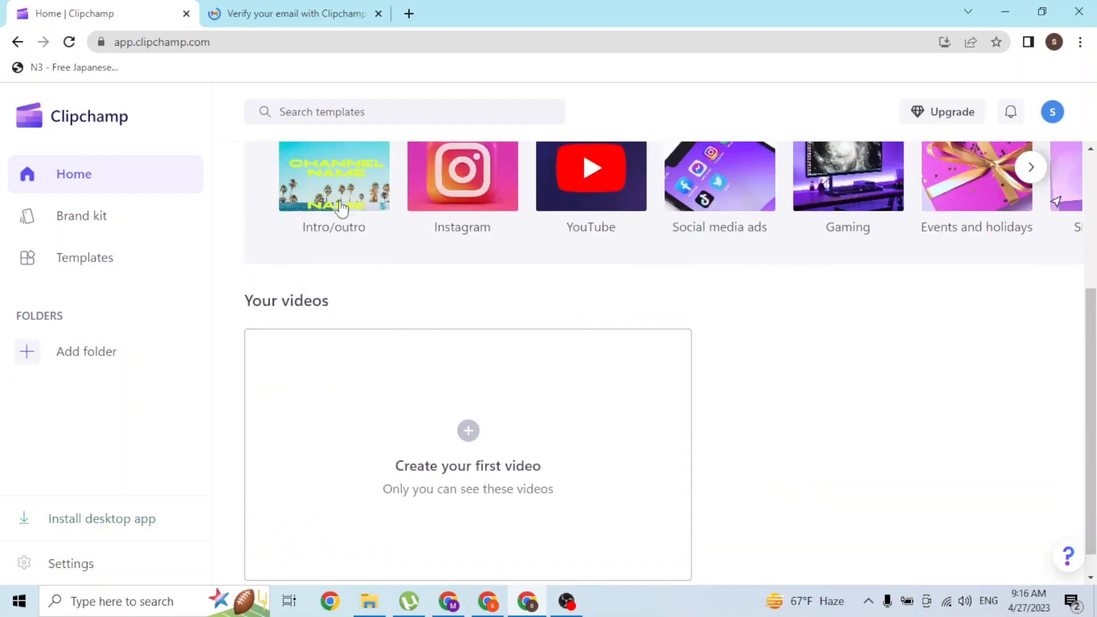
pyautogui.scroll(3)
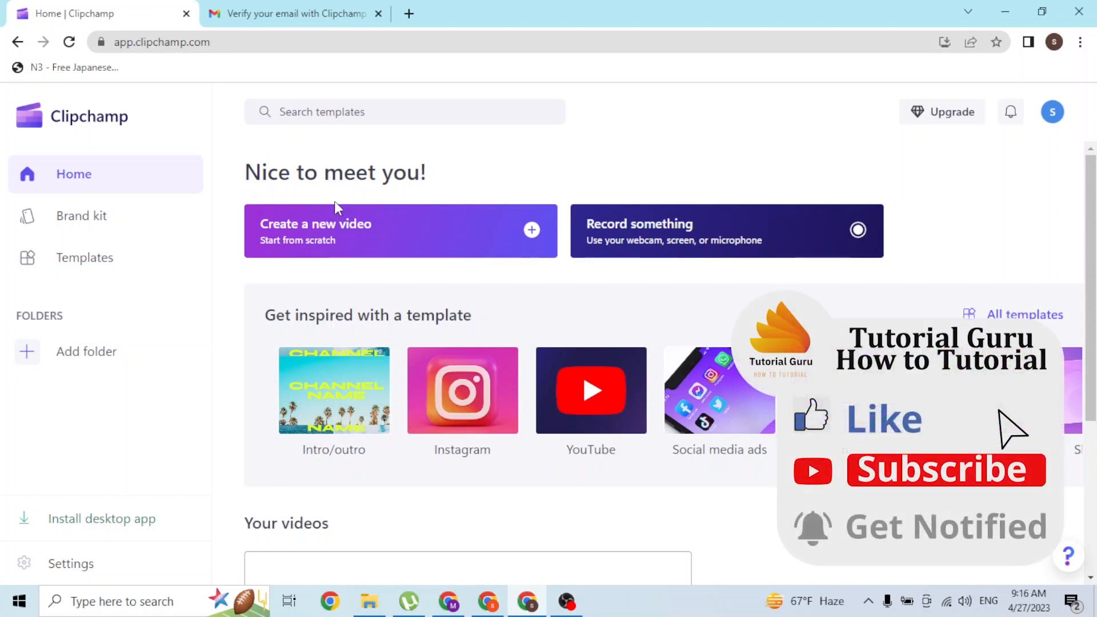
pyautogui.moveTo(877, 431)
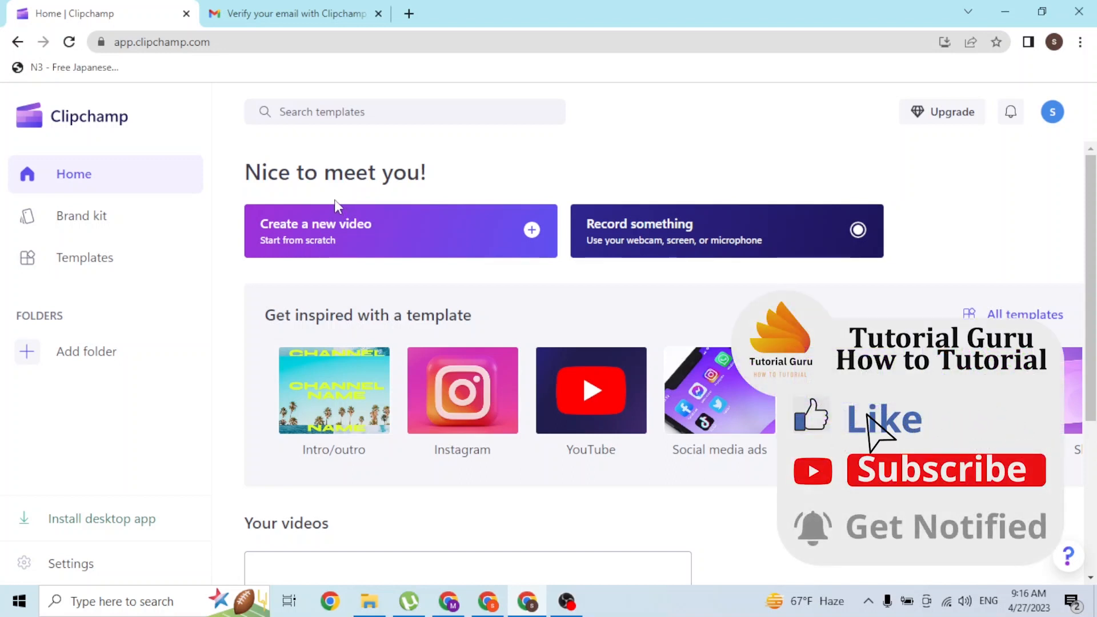